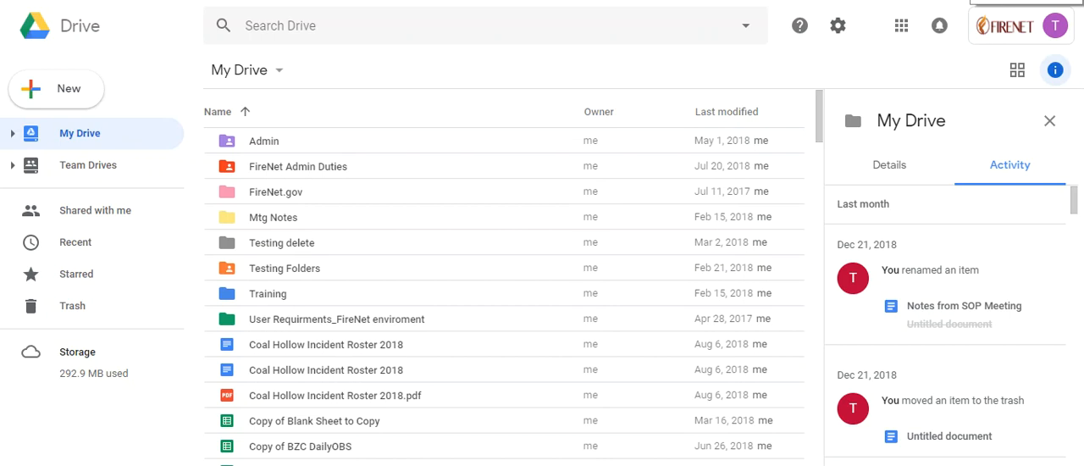
{"action": "mouse_move", "coordinate": [901, 26]}
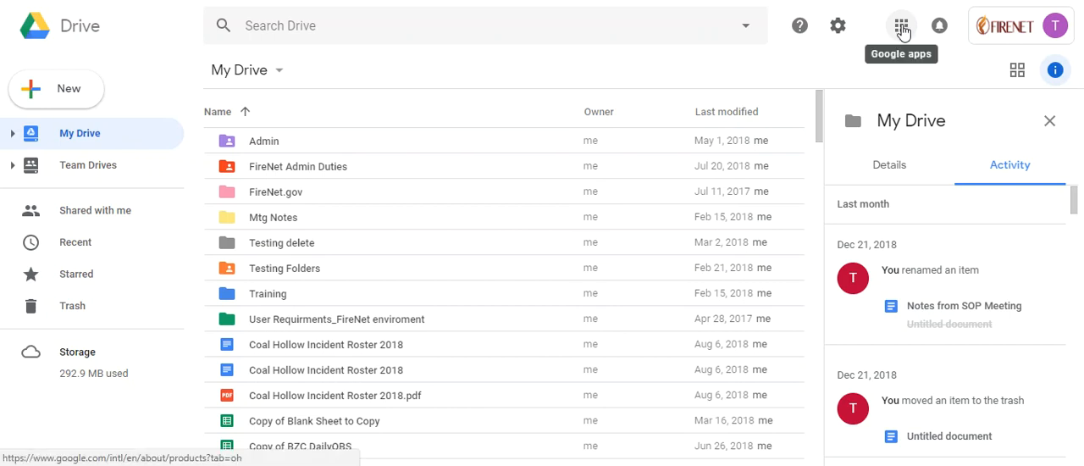
Step: Show the Google apps launcher from the Drive top bar
{"action": "left_click", "coordinate": [901, 25]}
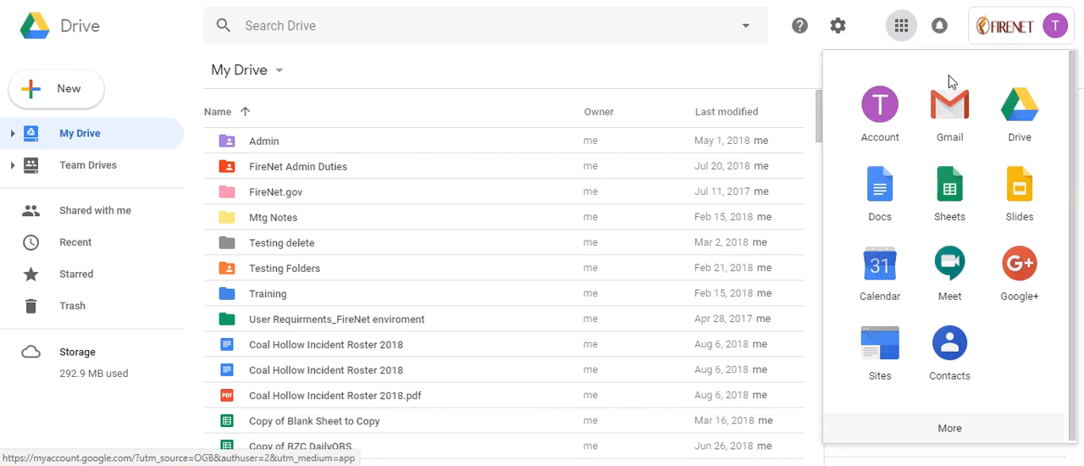
{"action": "mouse_move", "coordinate": [948, 110]}
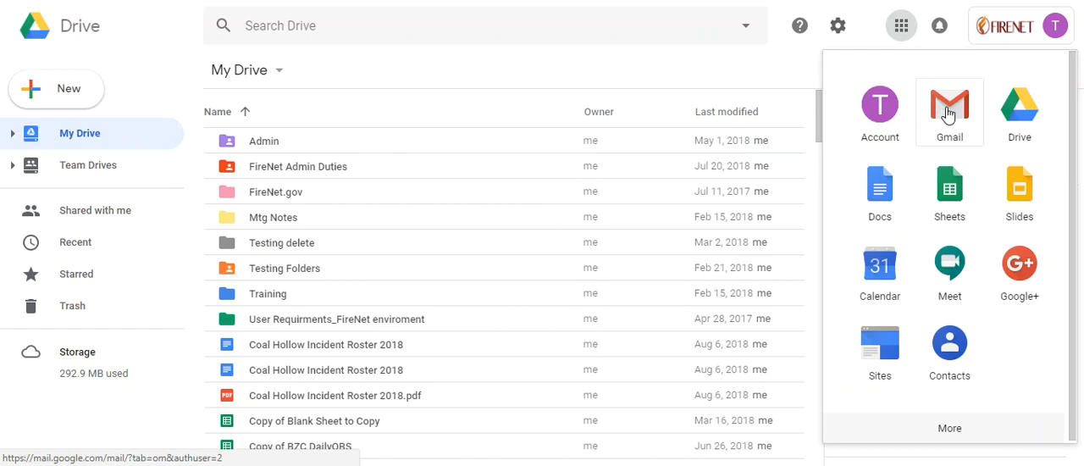
{"action": "mouse_move", "coordinate": [81, 44]}
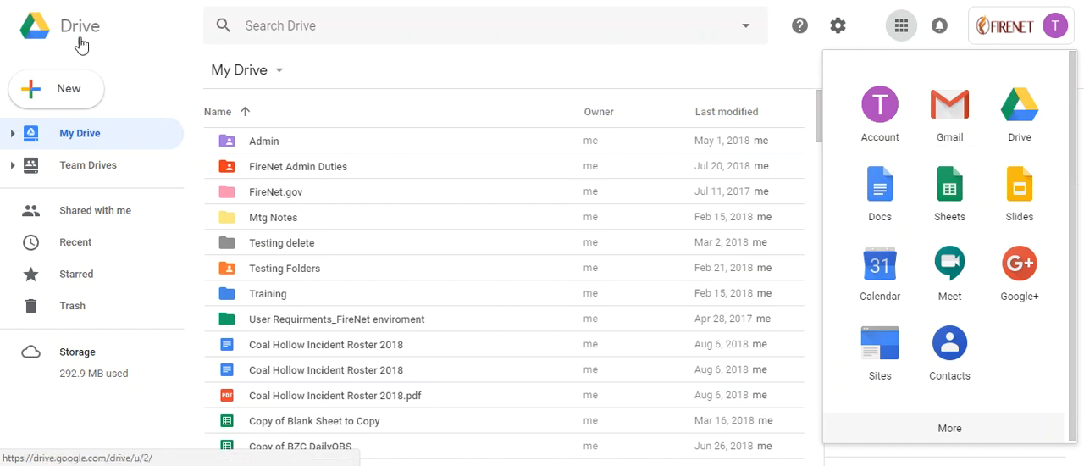
{"action": "mouse_move", "coordinate": [1013, 25]}
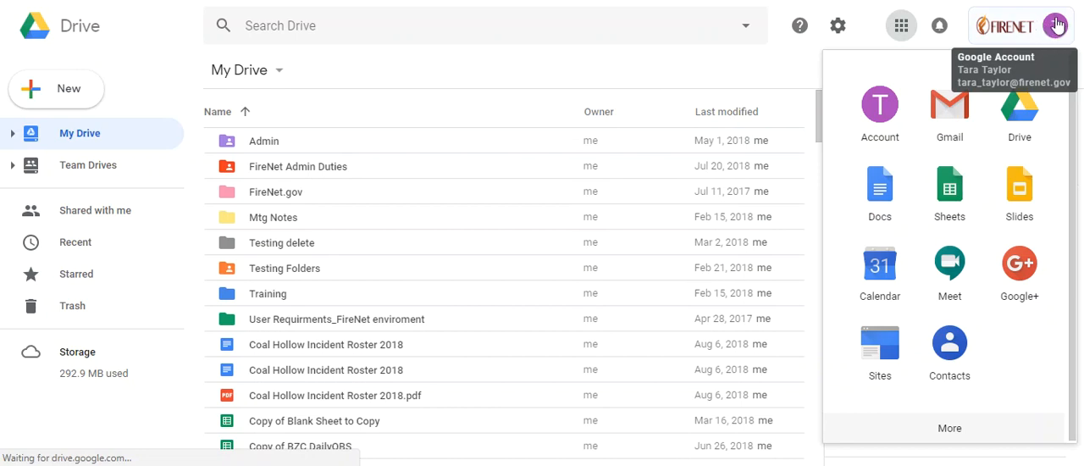
{"action": "left_click", "coordinate": [1055, 26]}
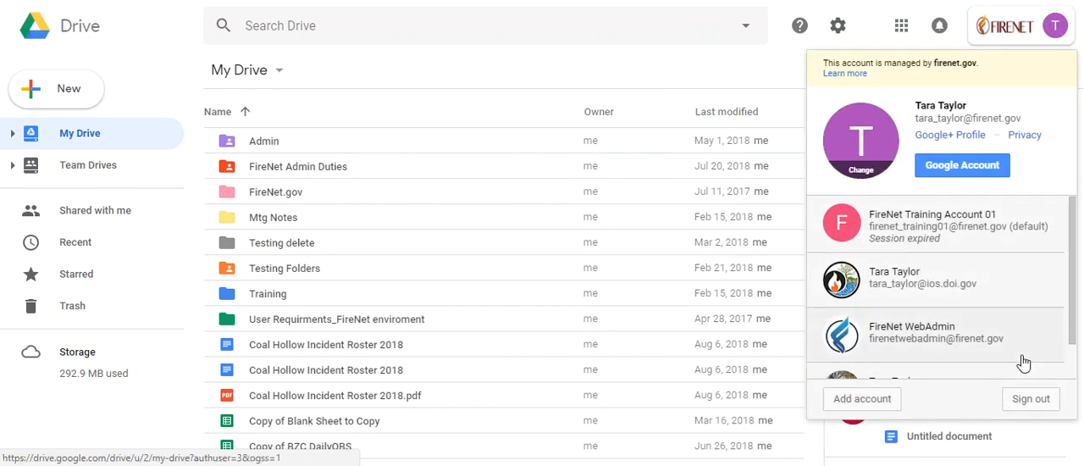
{"action": "scroll", "scroll_direction": "down", "scroll_amount": 3}
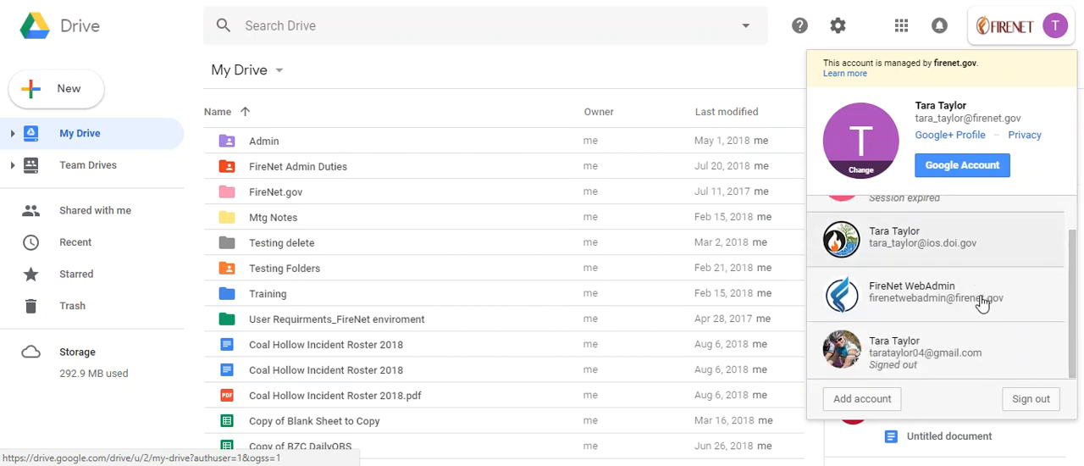
{"action": "scroll", "scroll_direction": "up", "scroll_amount": 3}
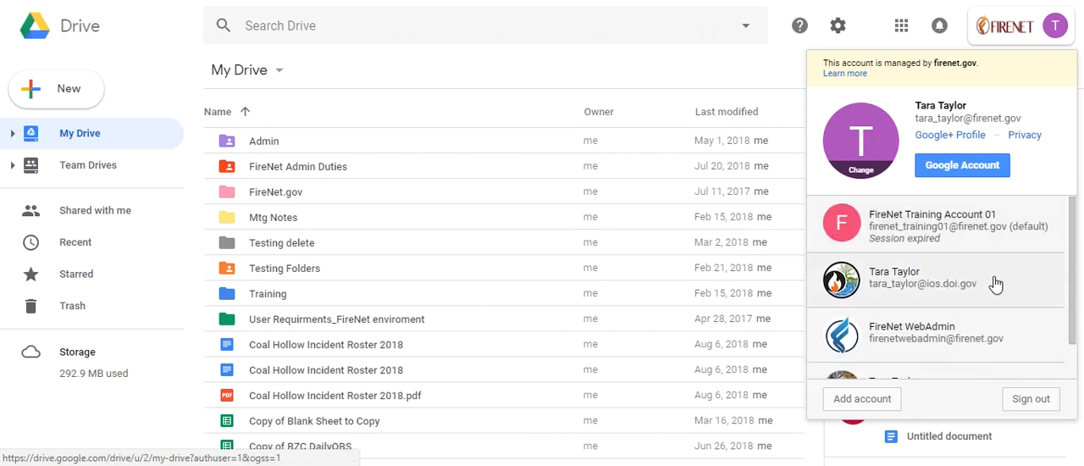
{"action": "mouse_move", "coordinate": [1047, 295]}
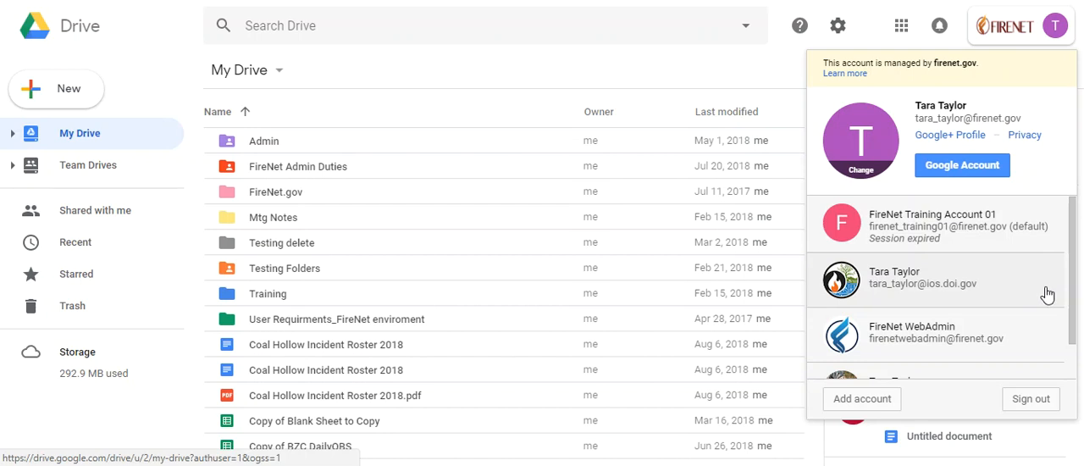
{"action": "mouse_move", "coordinate": [1008, 294]}
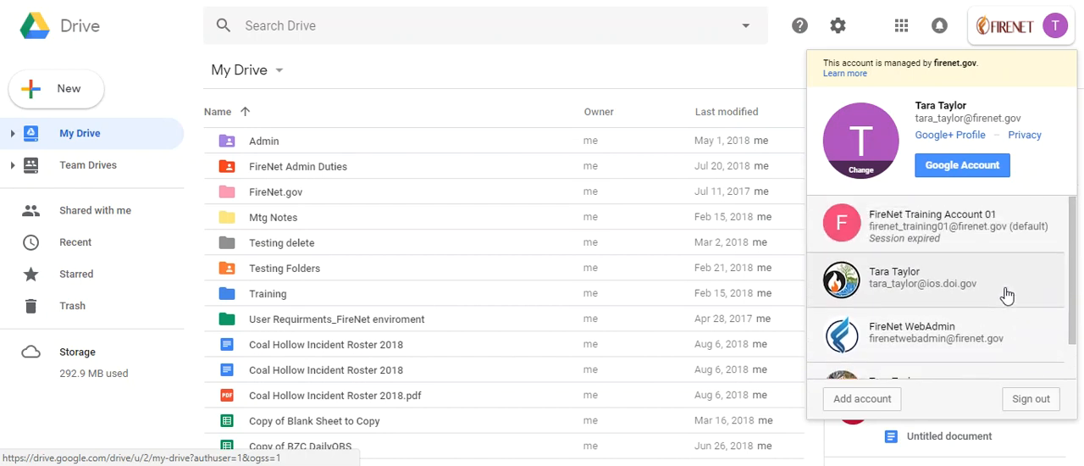
{"action": "mouse_move", "coordinate": [901, 25]}
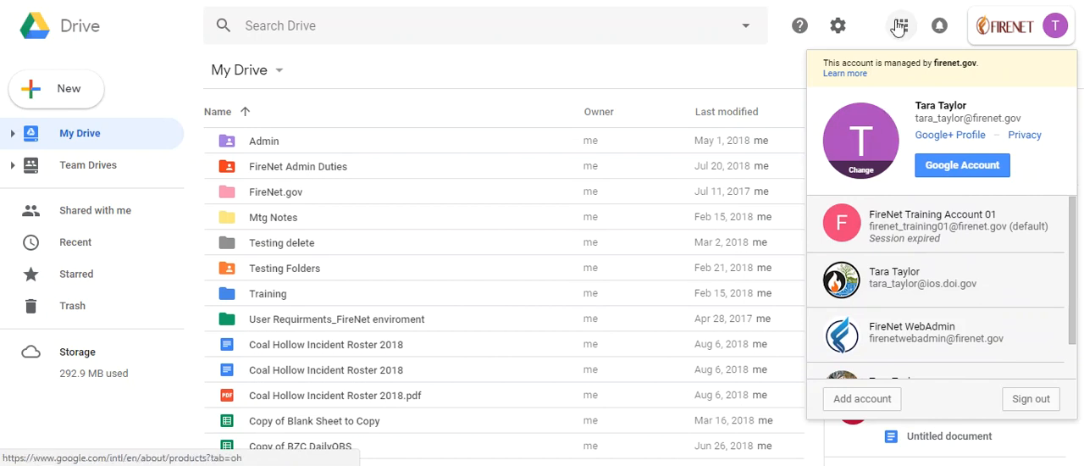
{"action": "left_click", "coordinate": [901, 25]}
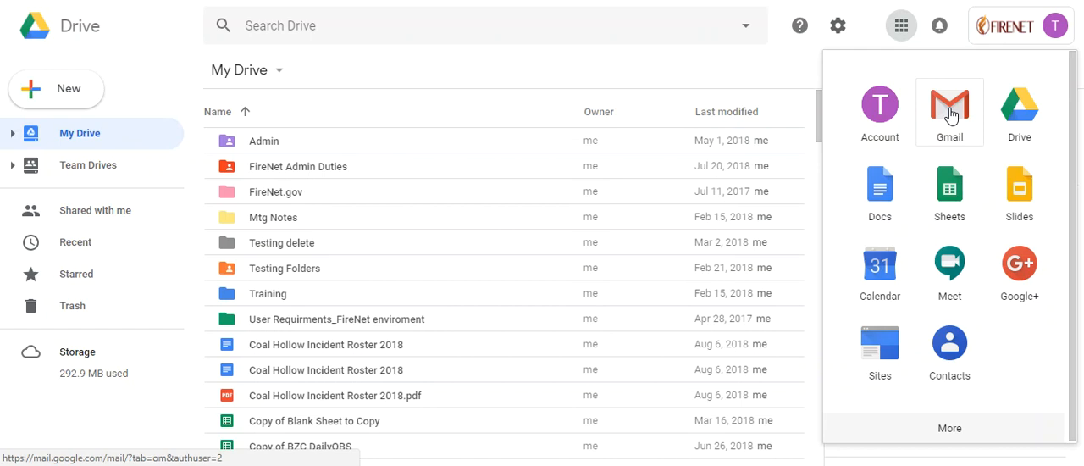
Step: Go to the Gmail inbox and scroll the account switcher to the FireNet admin (delegated) account
{"action": "left_click", "coordinate": [949, 108]}
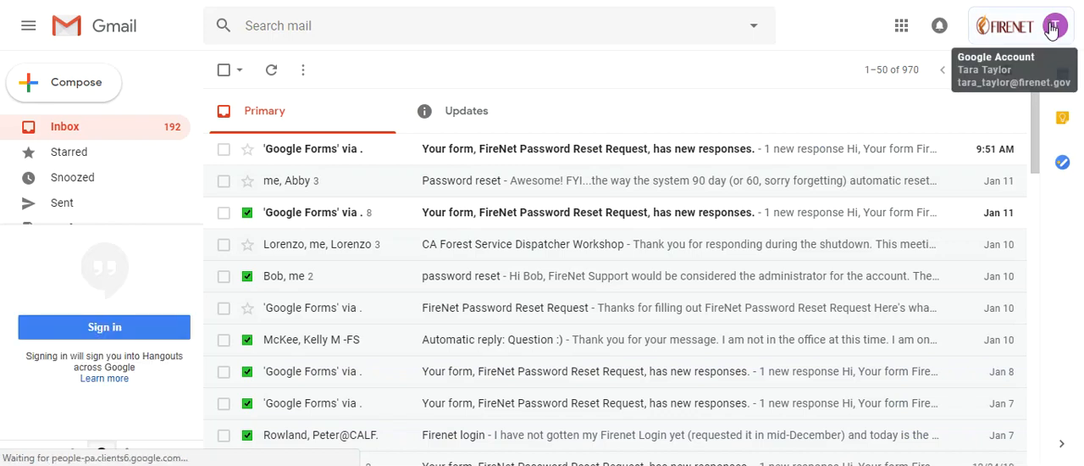
{"action": "left_click", "coordinate": [1054, 25]}
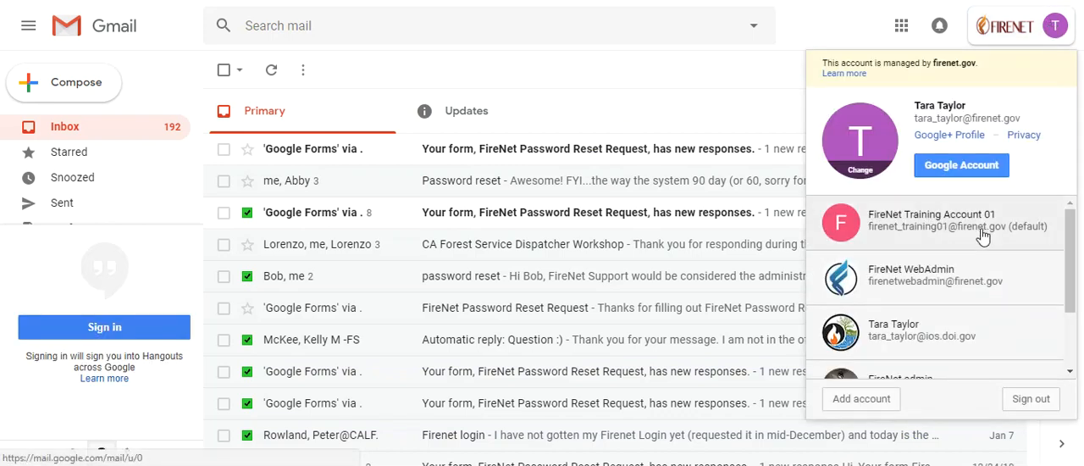
{"action": "scroll", "scroll_direction": "down", "scroll_amount": 3}
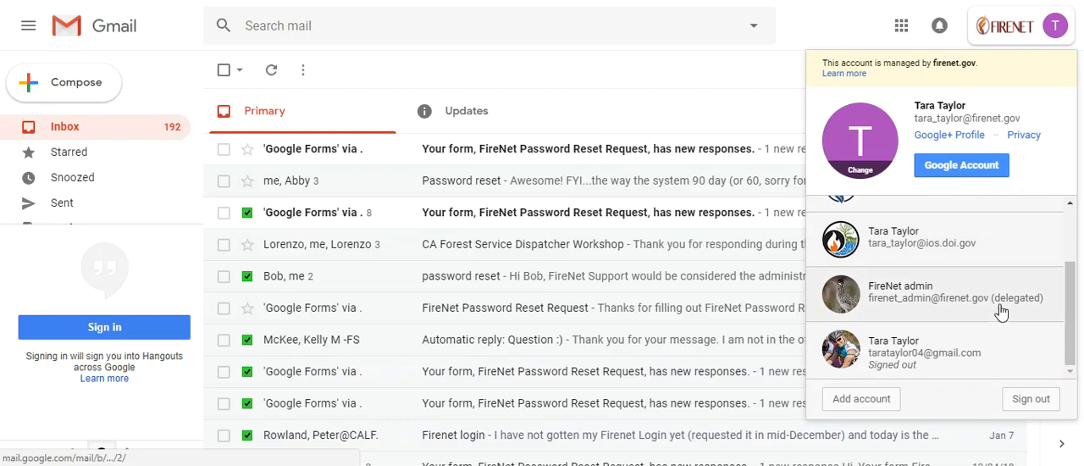
{"action": "mouse_move", "coordinate": [1013, 319]}
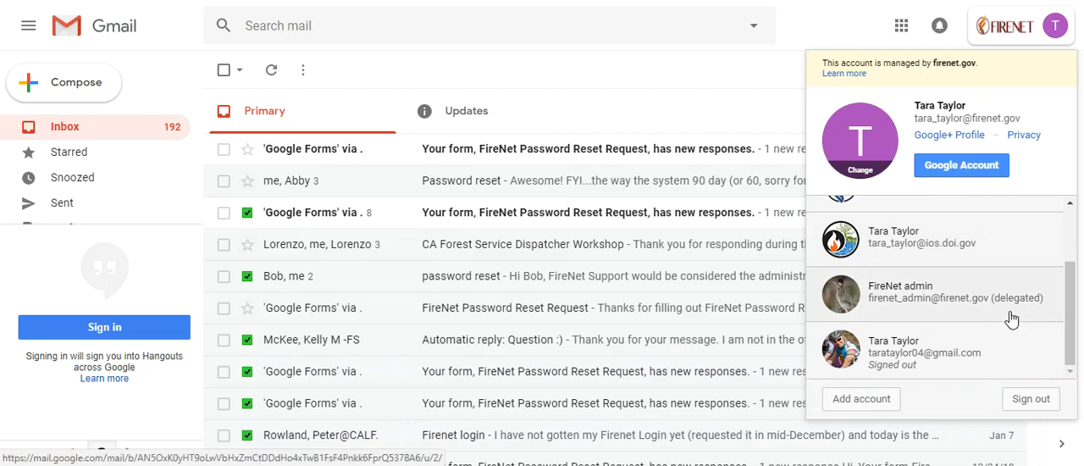
{"action": "mouse_move", "coordinate": [1016, 285]}
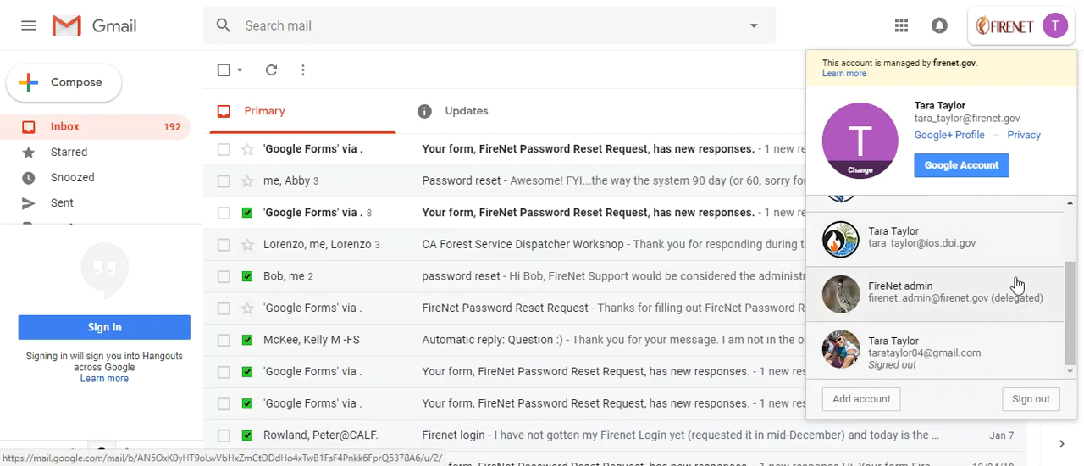
{"action": "mouse_move", "coordinate": [901, 26]}
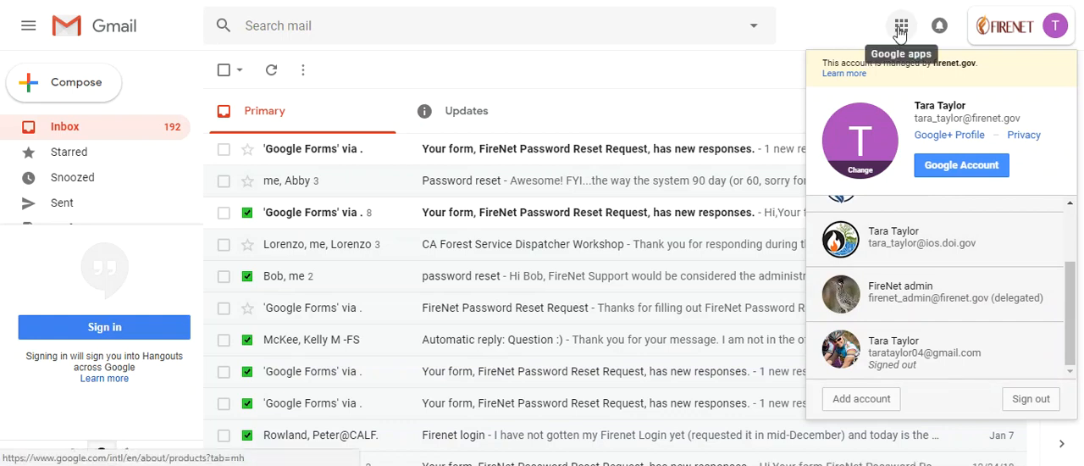
{"action": "mouse_move", "coordinate": [928, 132]}
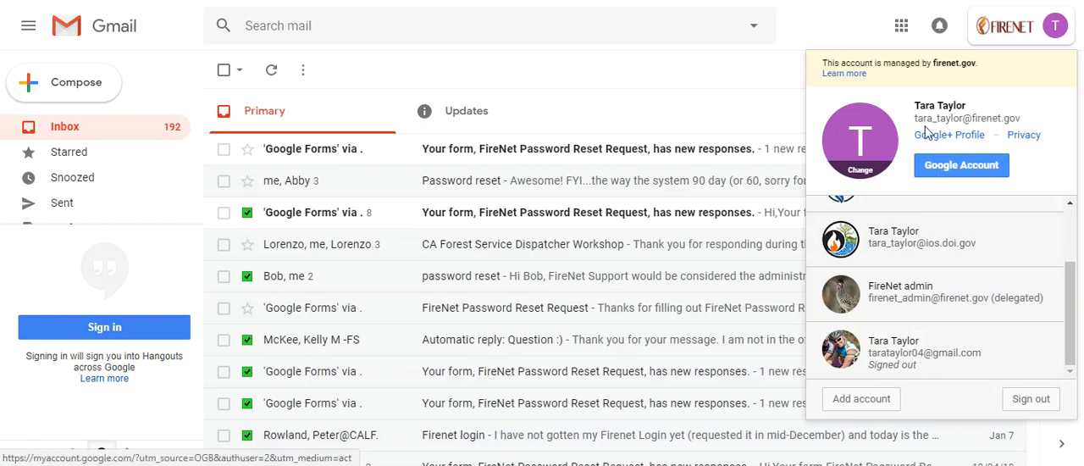
{"action": "left_click", "coordinate": [901, 25]}
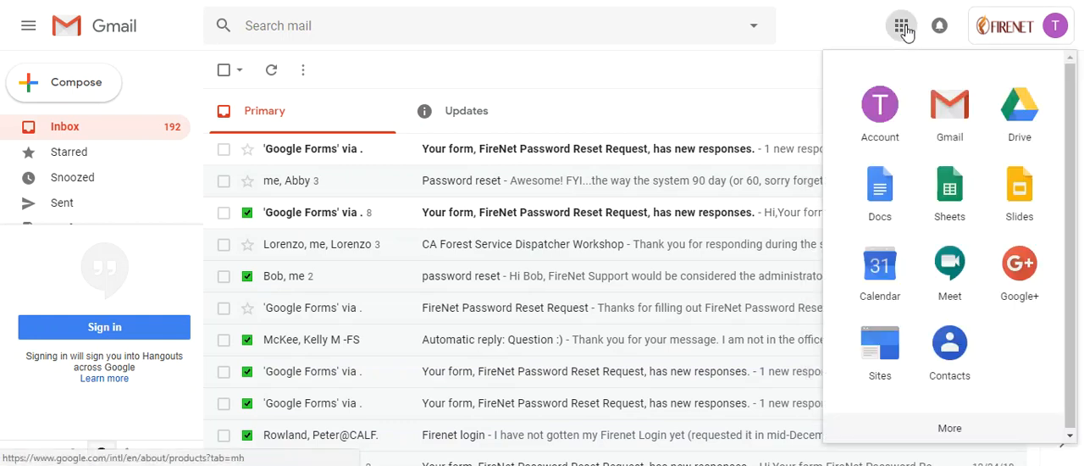
Step: Open the Google Account home page welcoming Tara Taylor
{"action": "left_click", "coordinate": [879, 105]}
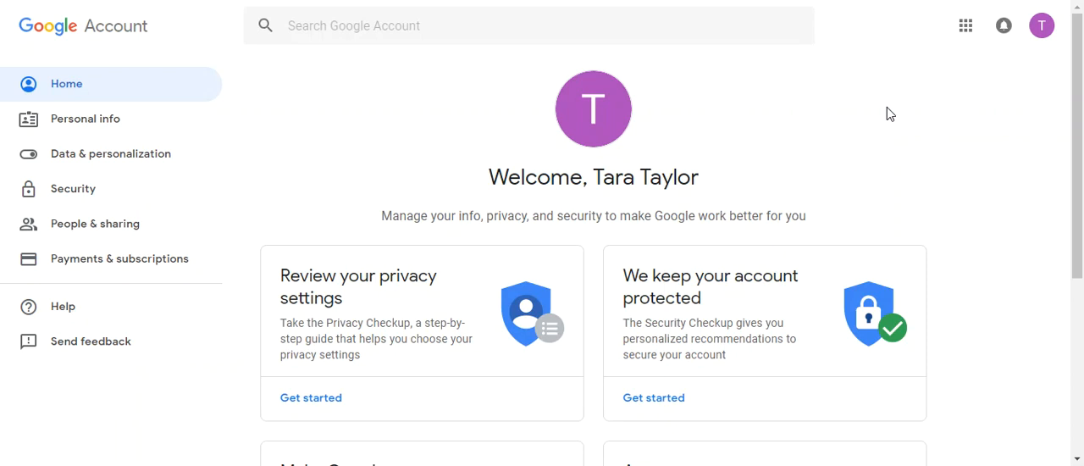
{"action": "mouse_move", "coordinate": [966, 26]}
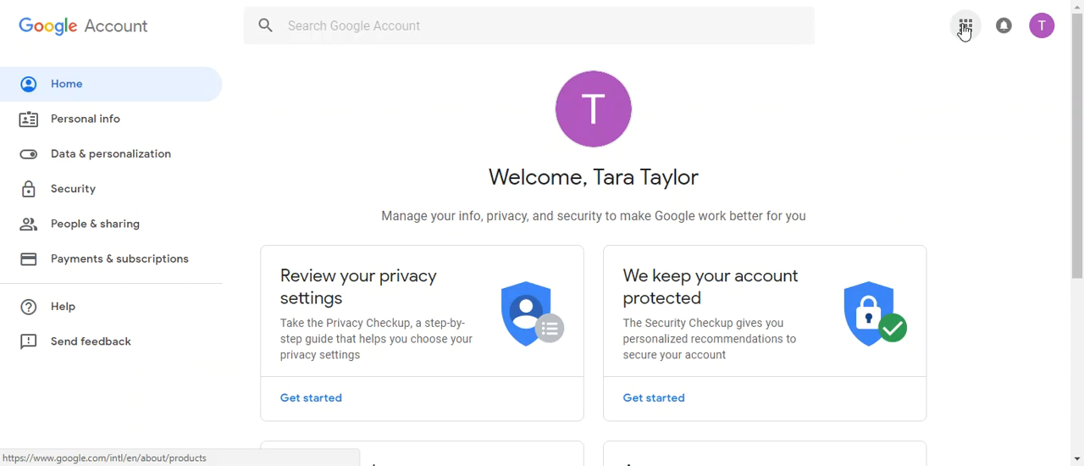